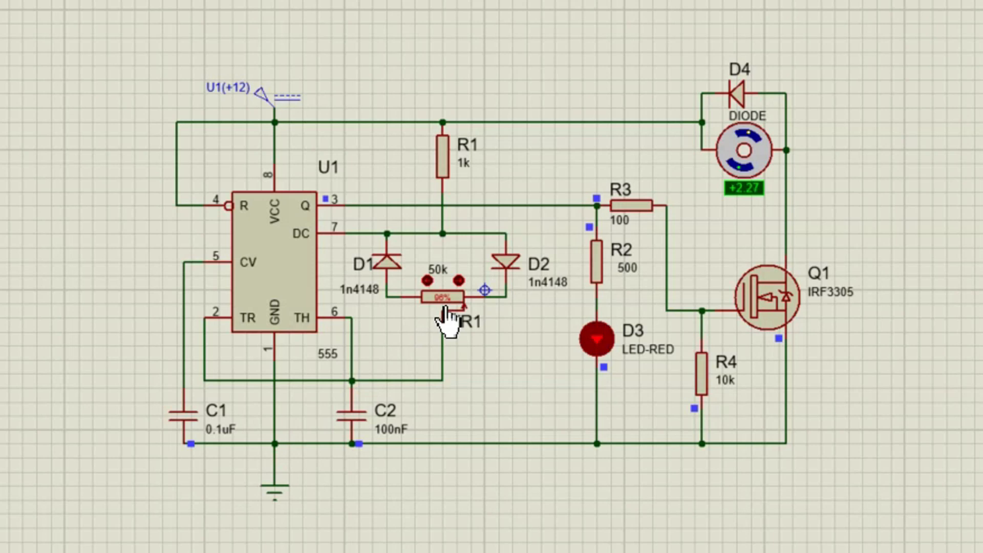
# - Nudge potentiometer RV1 to 89% during simulation, with the servo still reading -90.0
pyautogui.click(442, 296)
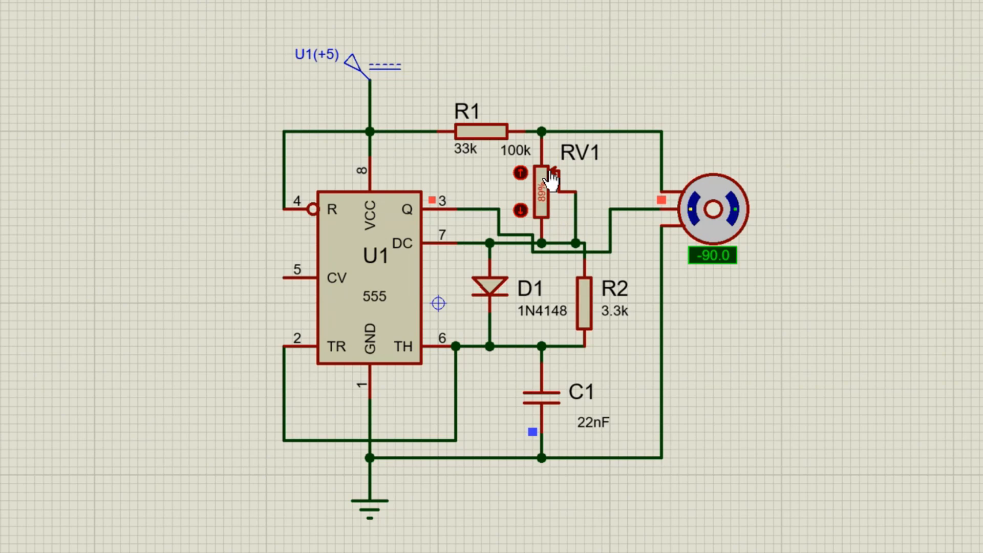
pyautogui.moveTo(550, 226)
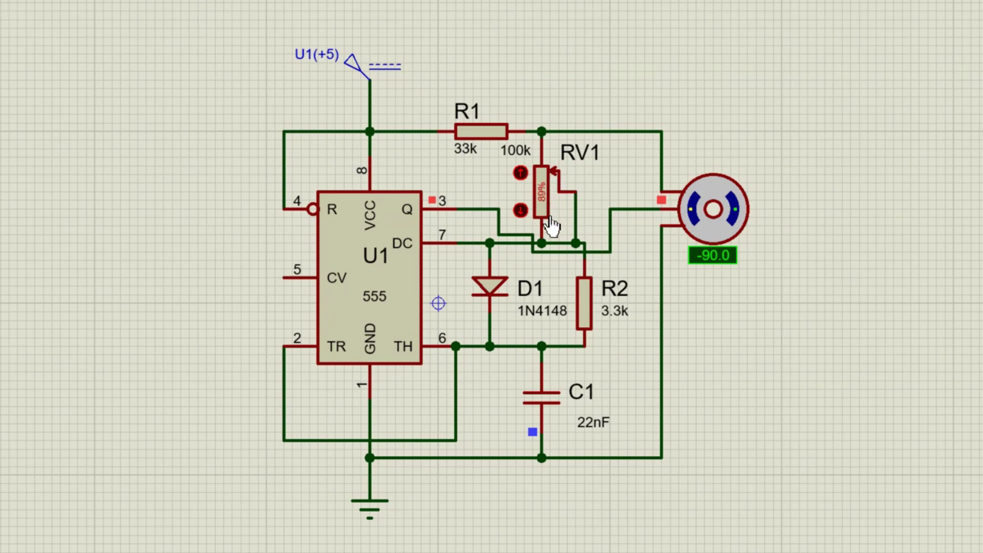